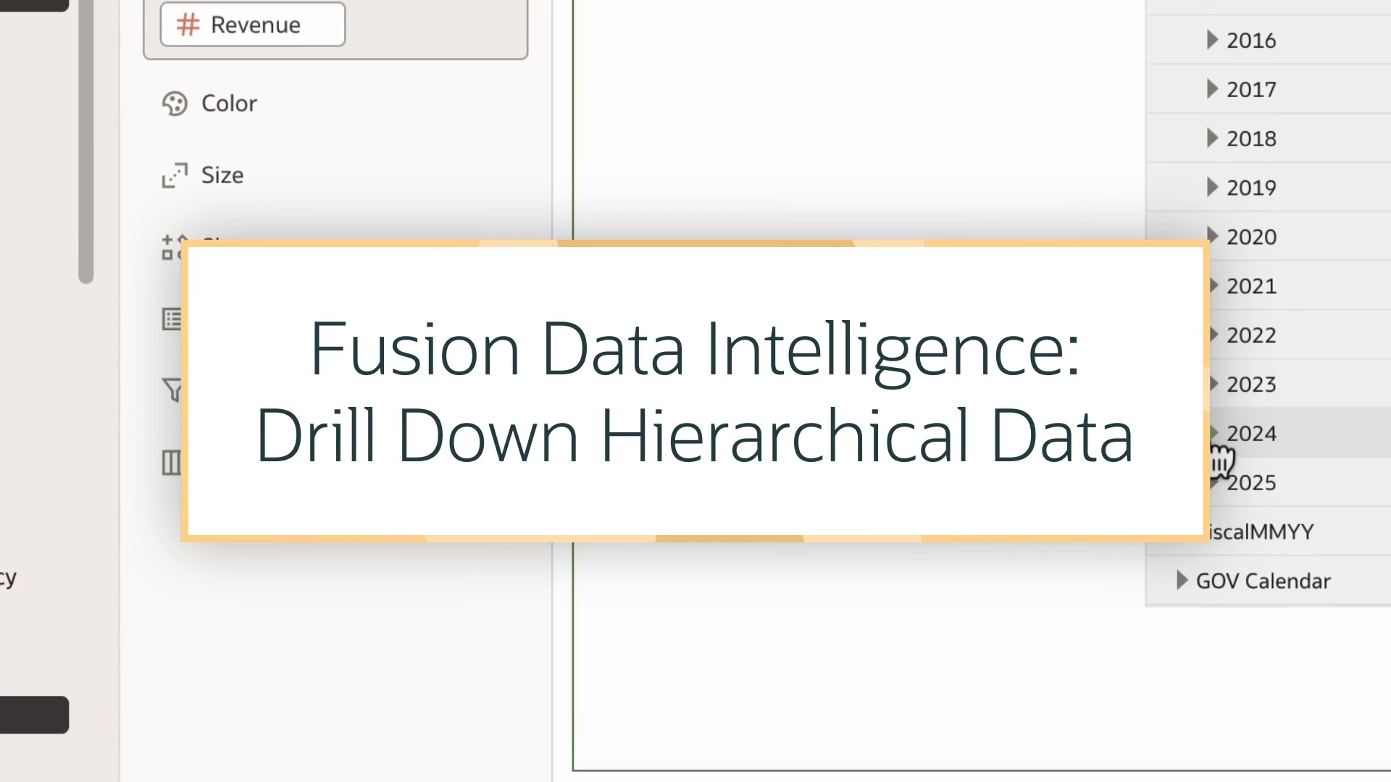
- Preview the finished drill-down pivot, then return to the home page's workbook tiles
click(1251, 434)
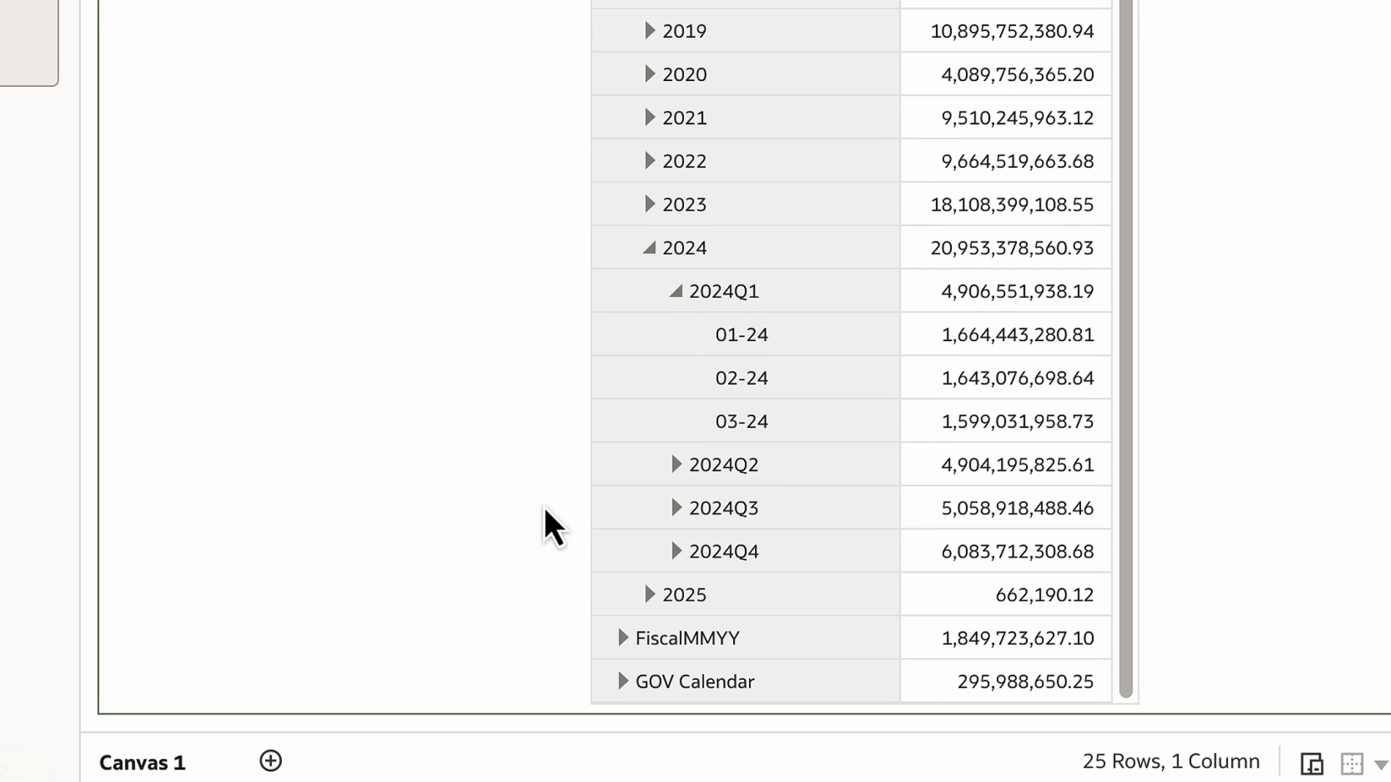
click(684, 247)
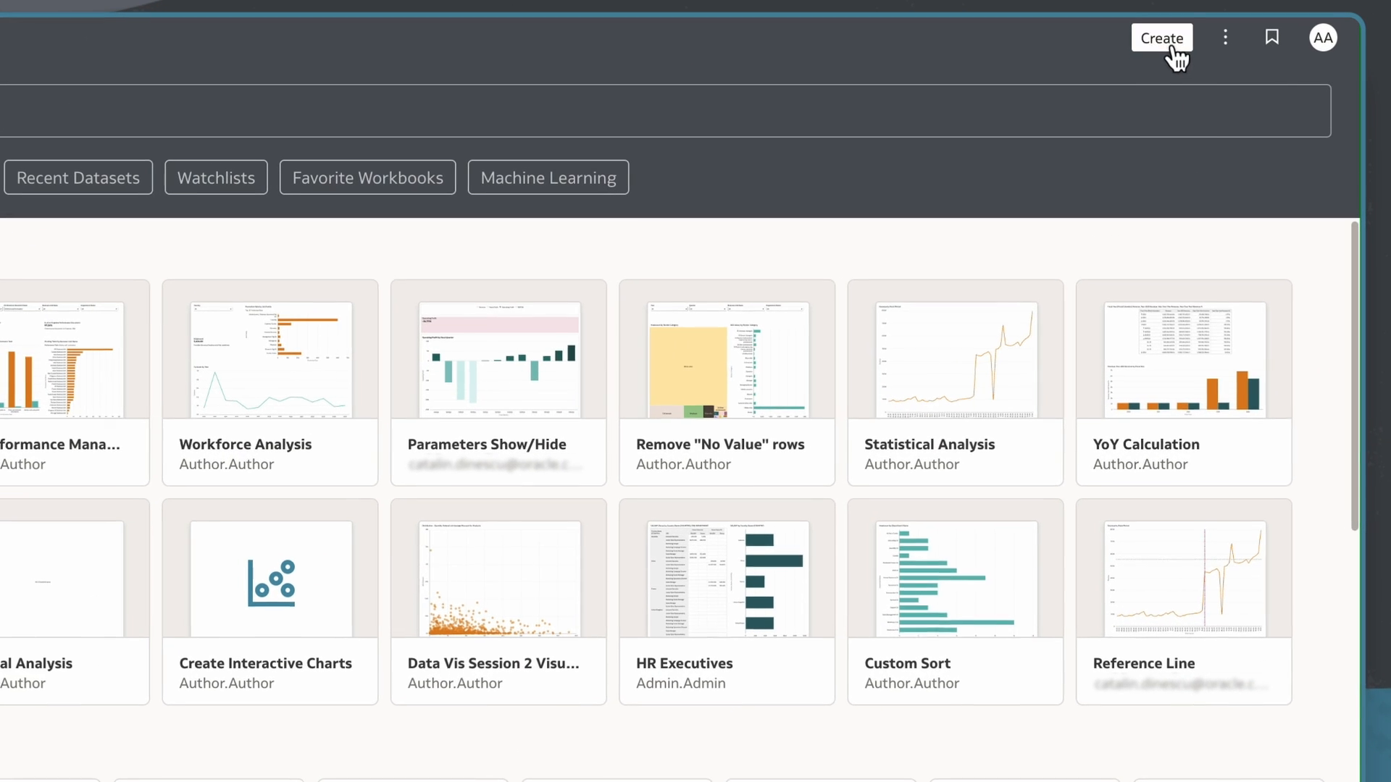
- Create a new workbook and add the 'Financials - GL Profitability' dataset found by searching 'gl pro'
click(1160, 37)
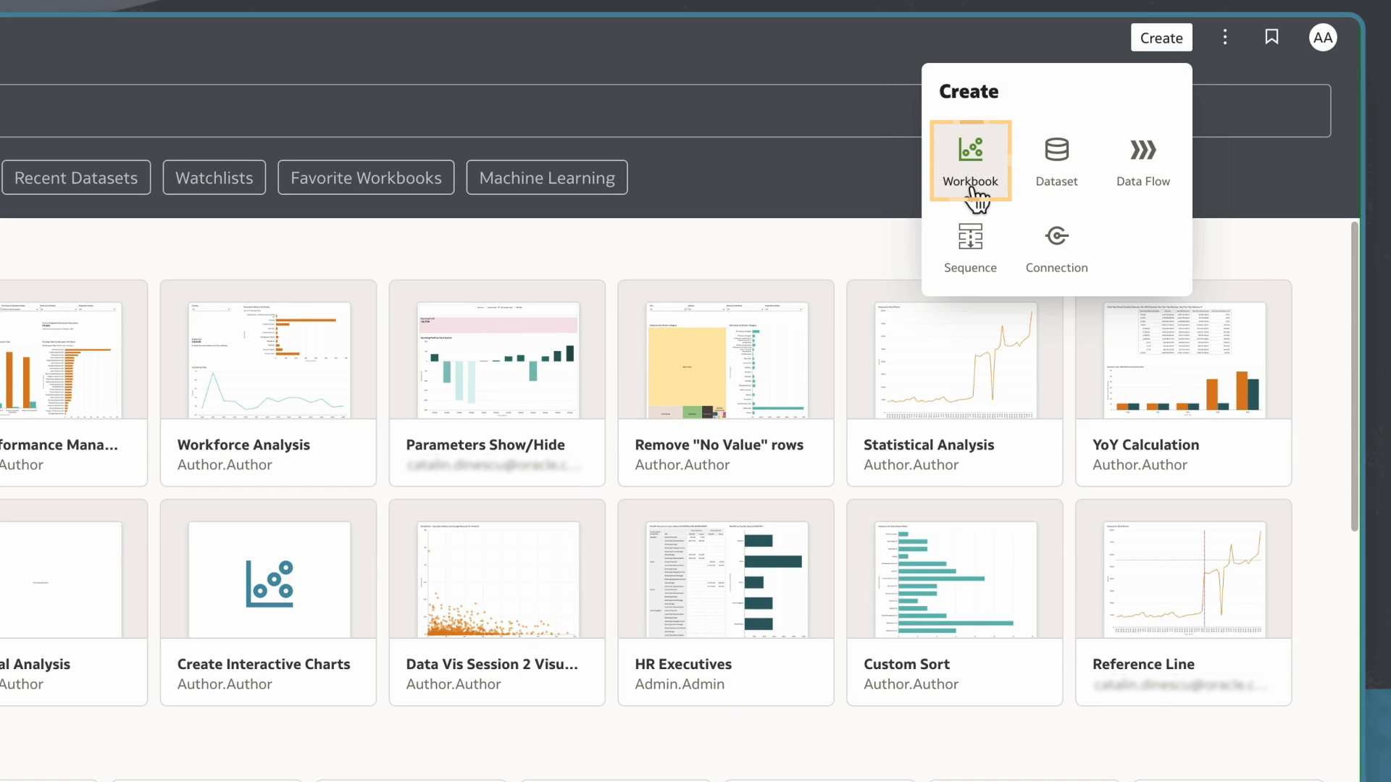
click(970, 159)
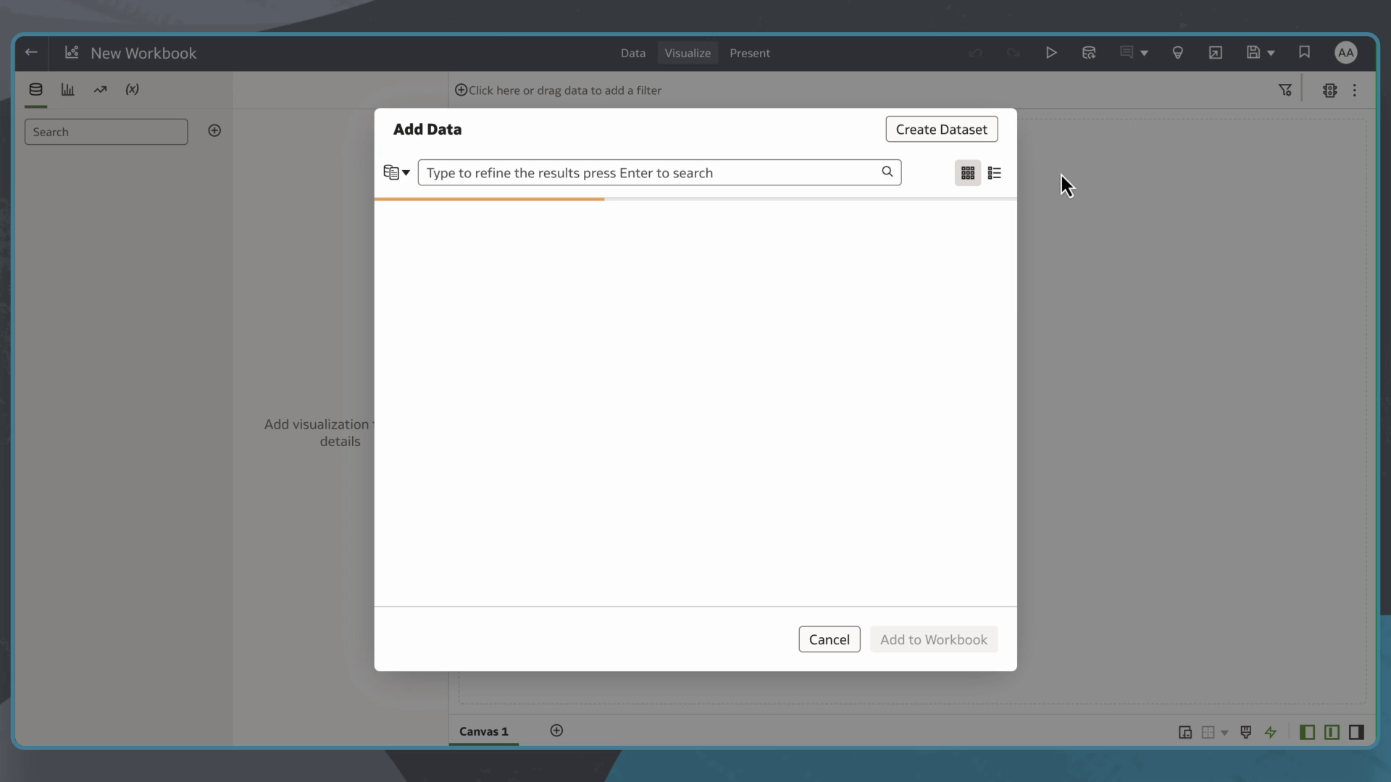
text(g)
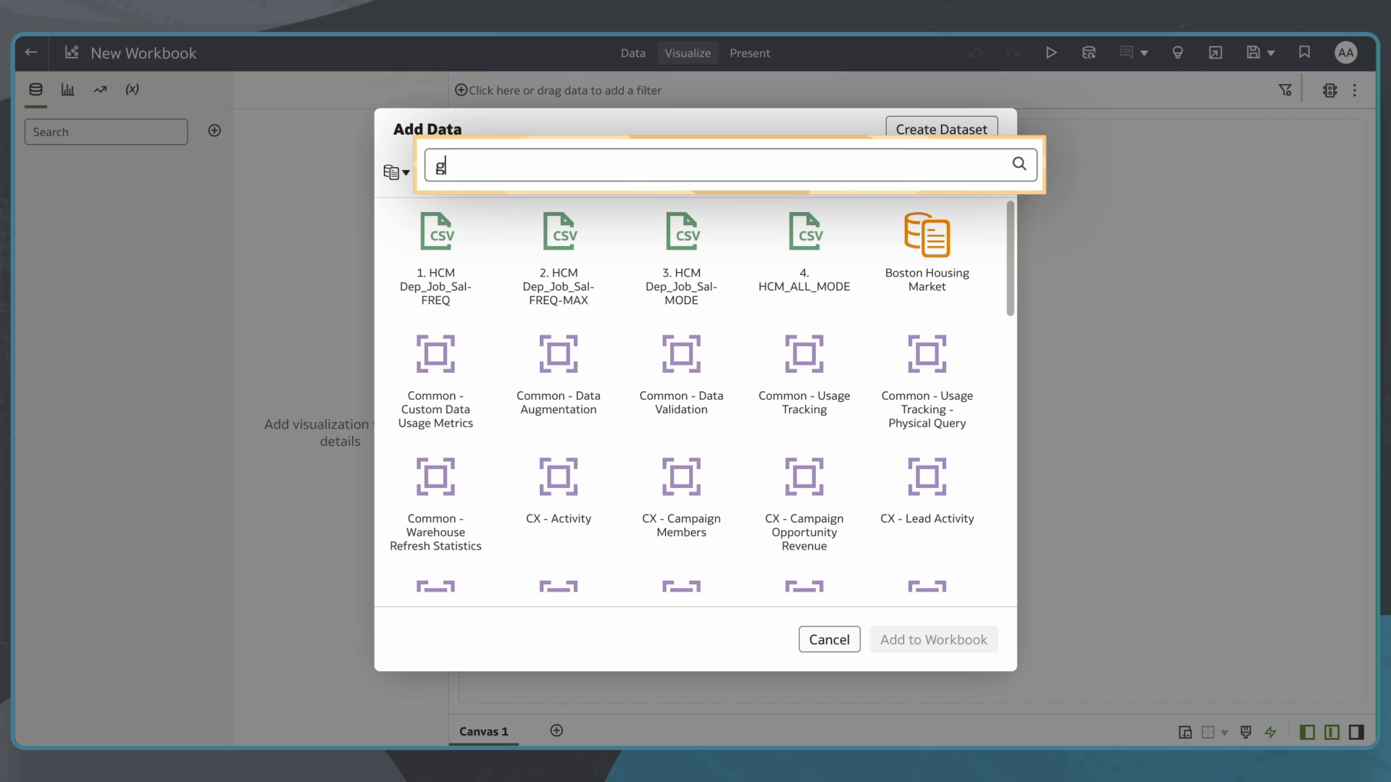
text(l pro)
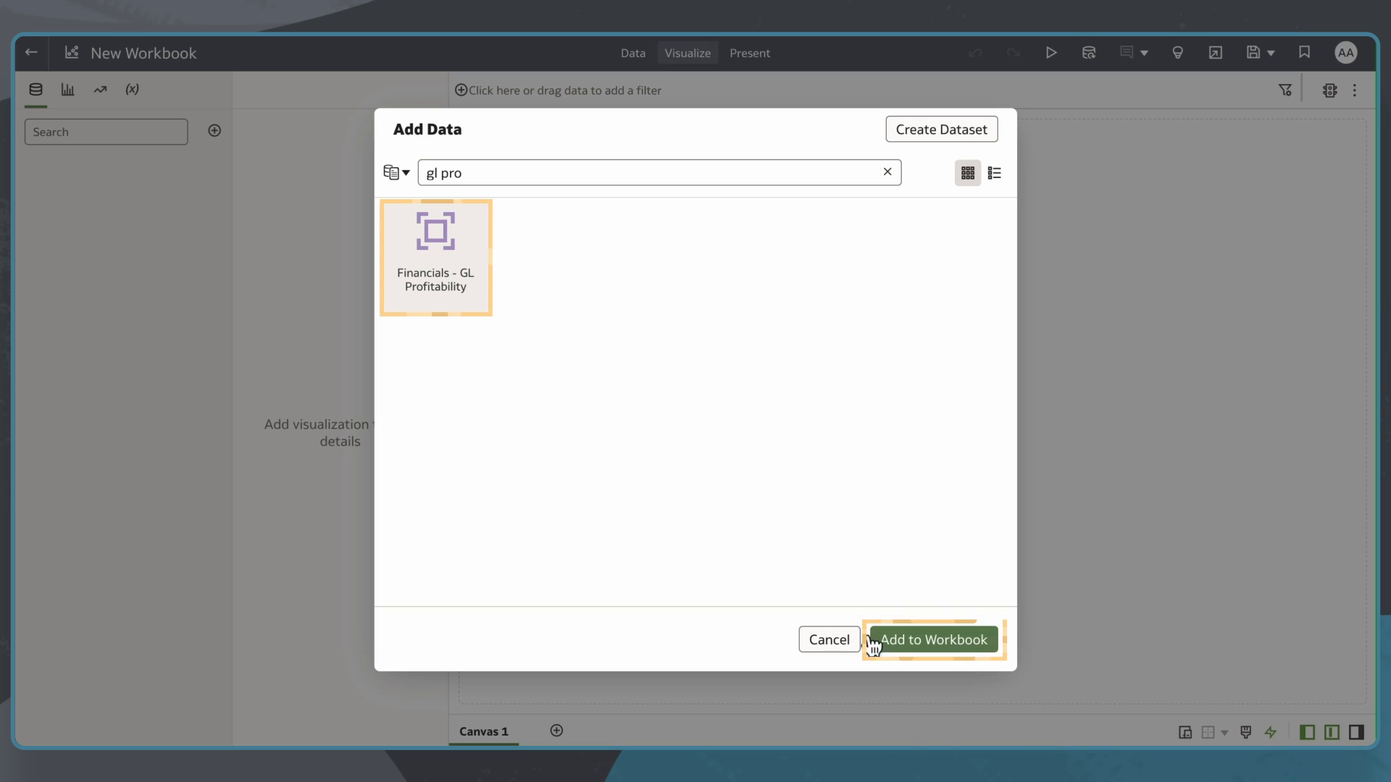
click(932, 640)
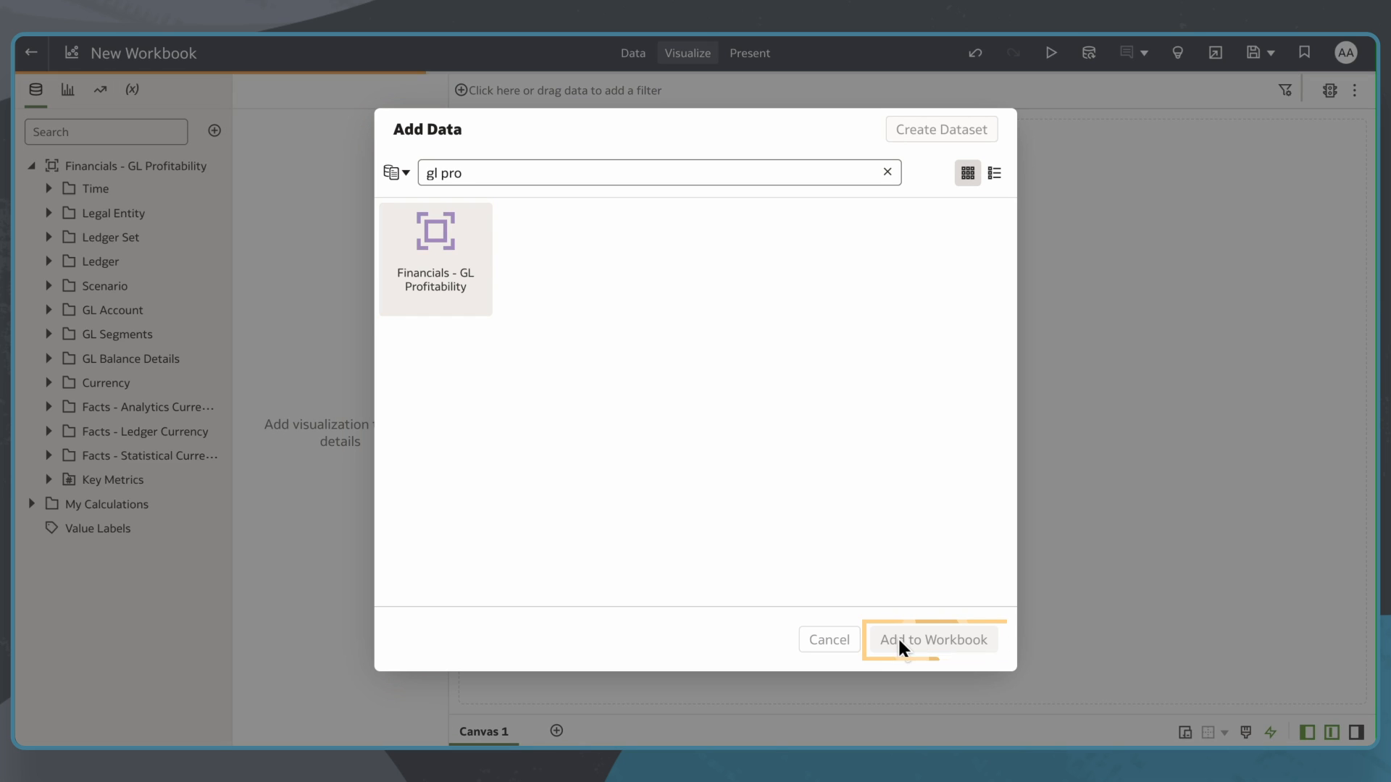
click(932, 640)
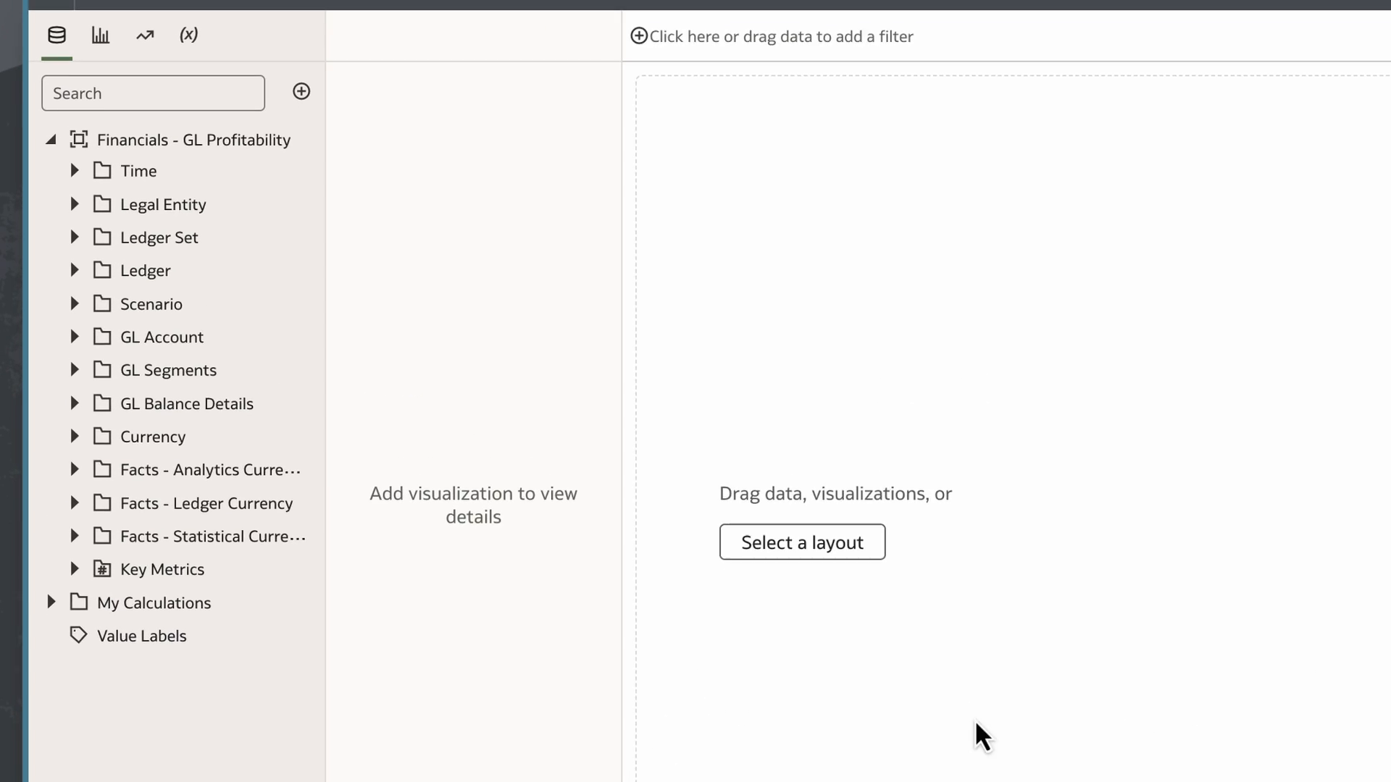
- Expand the Time folder and the Fiscal Calendar hierarchy to show its levels
click(76, 170)
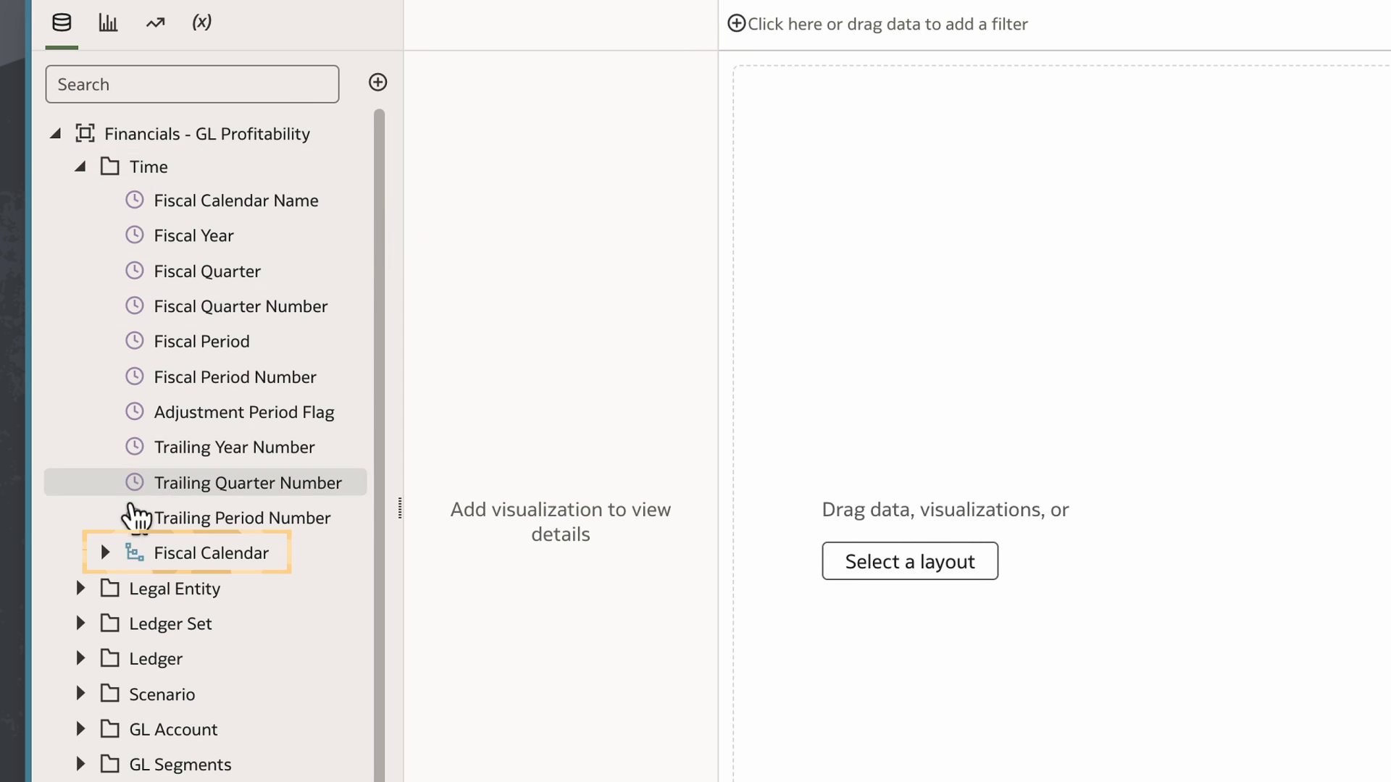
click(210, 553)
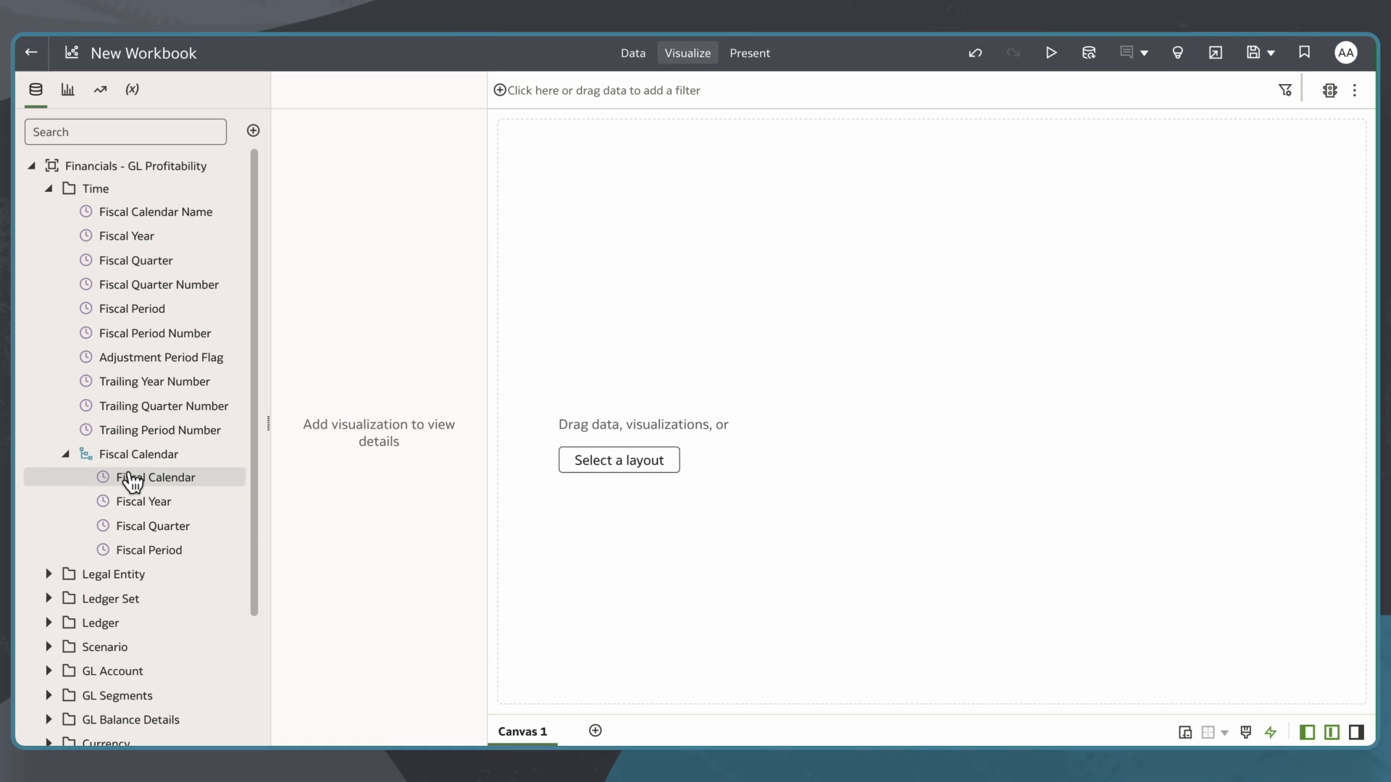
scroll(down, 3)
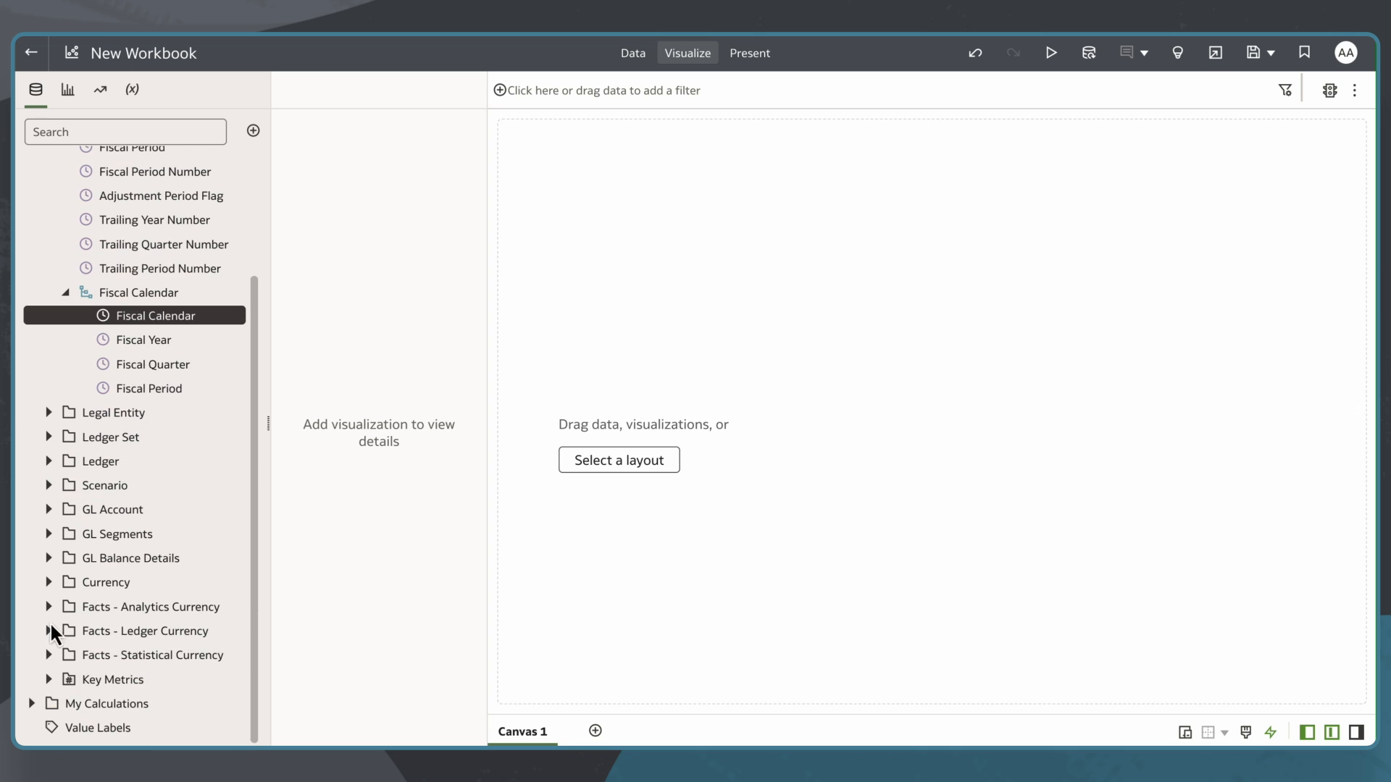
- Add Revenue from Facts - Analytics Currency and create a Fiscal Calendar by Revenue pivot
click(48, 607)
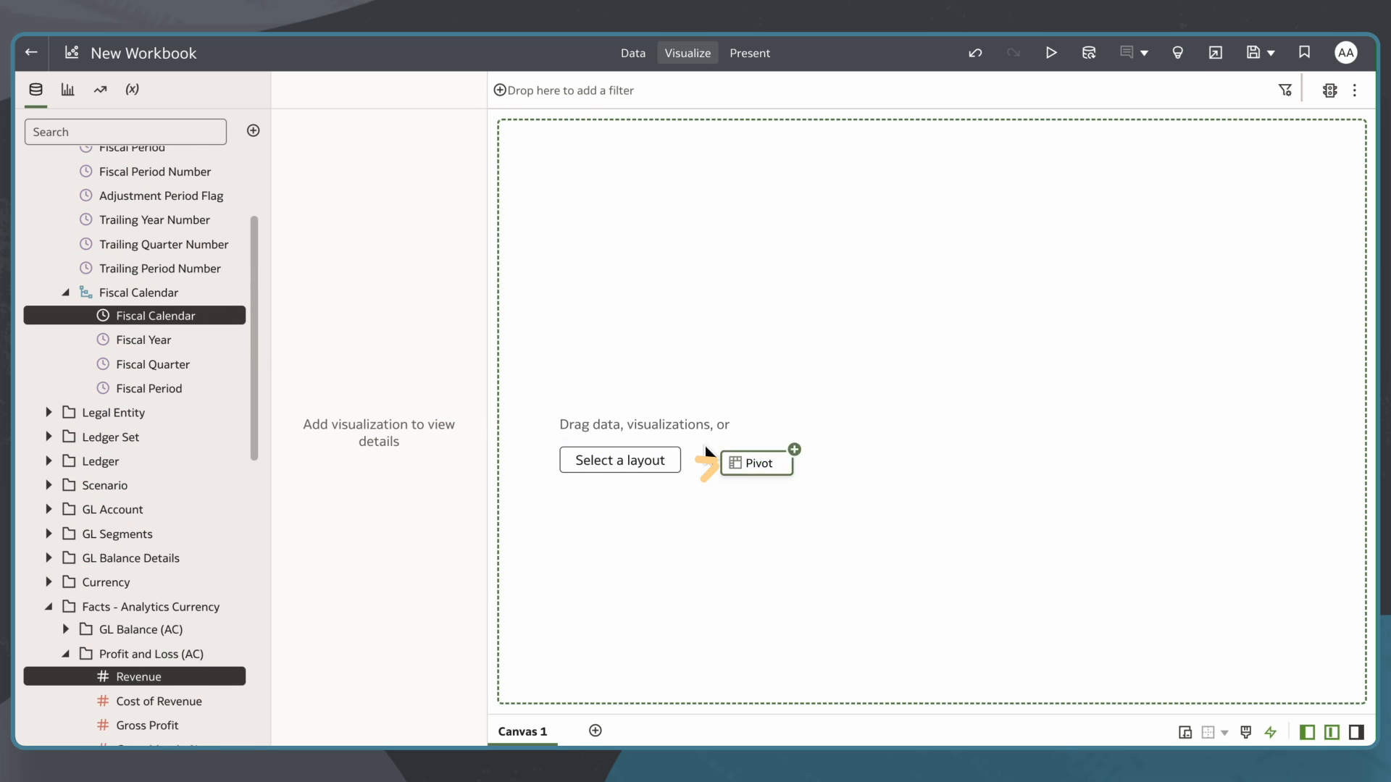
click(756, 463)
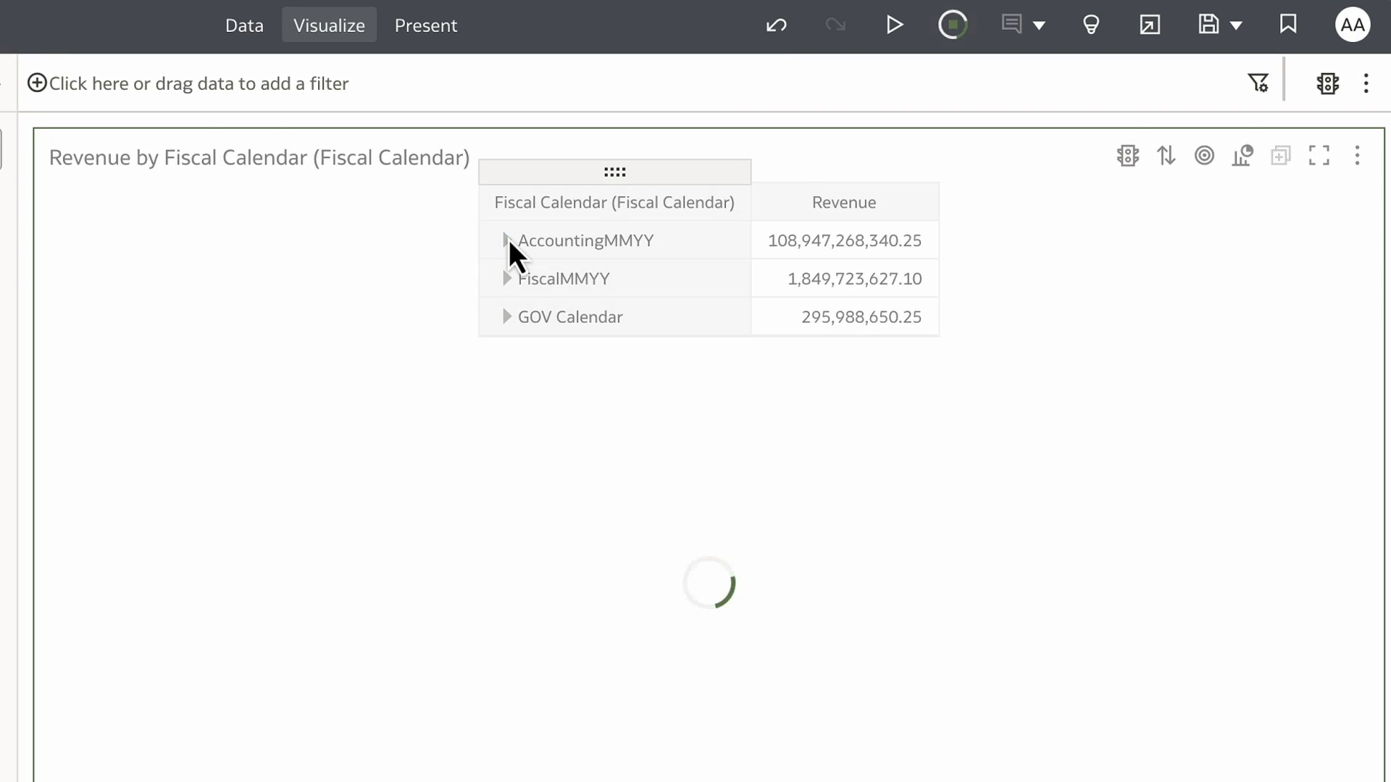
- Expand AccountingMMYY into years, 2024 into quarters, and 2024Q1 into months
click(507, 240)
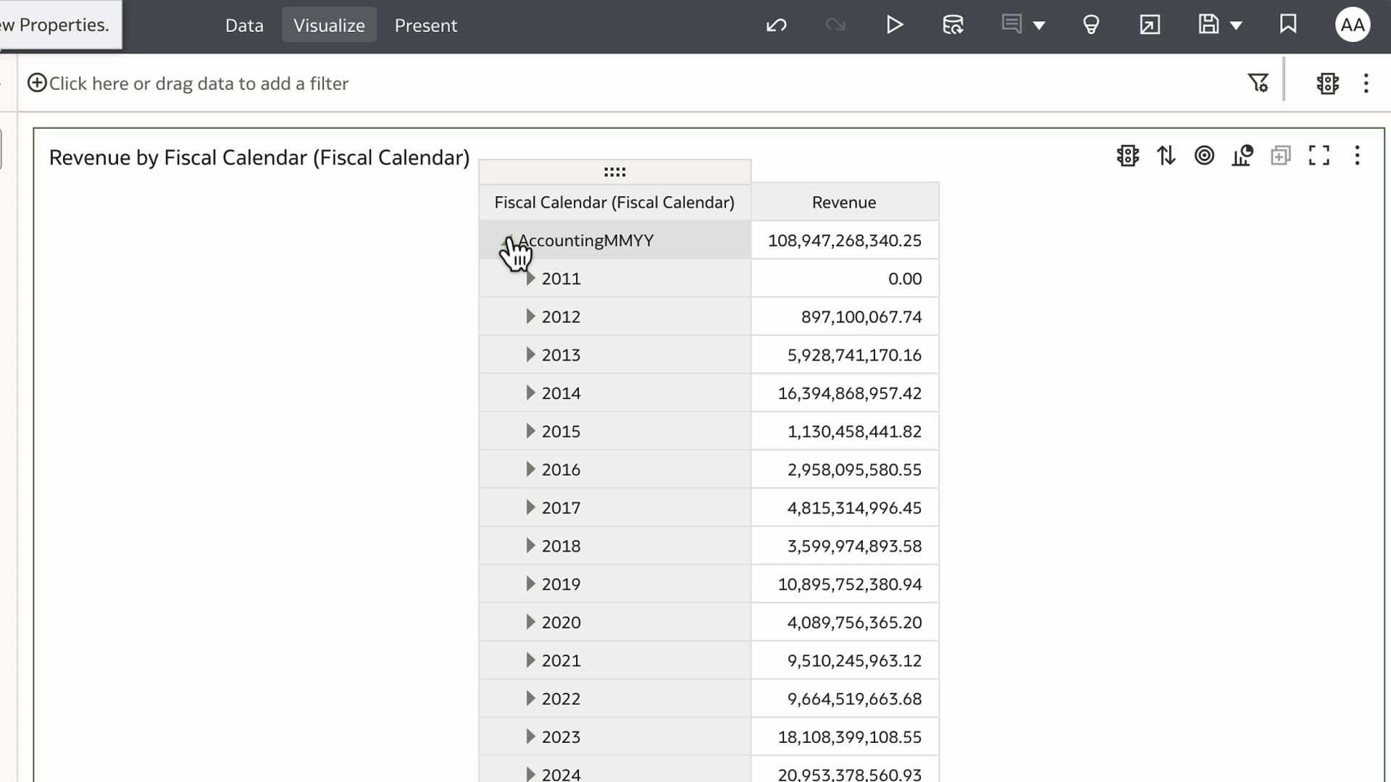
scroll(down, 3)
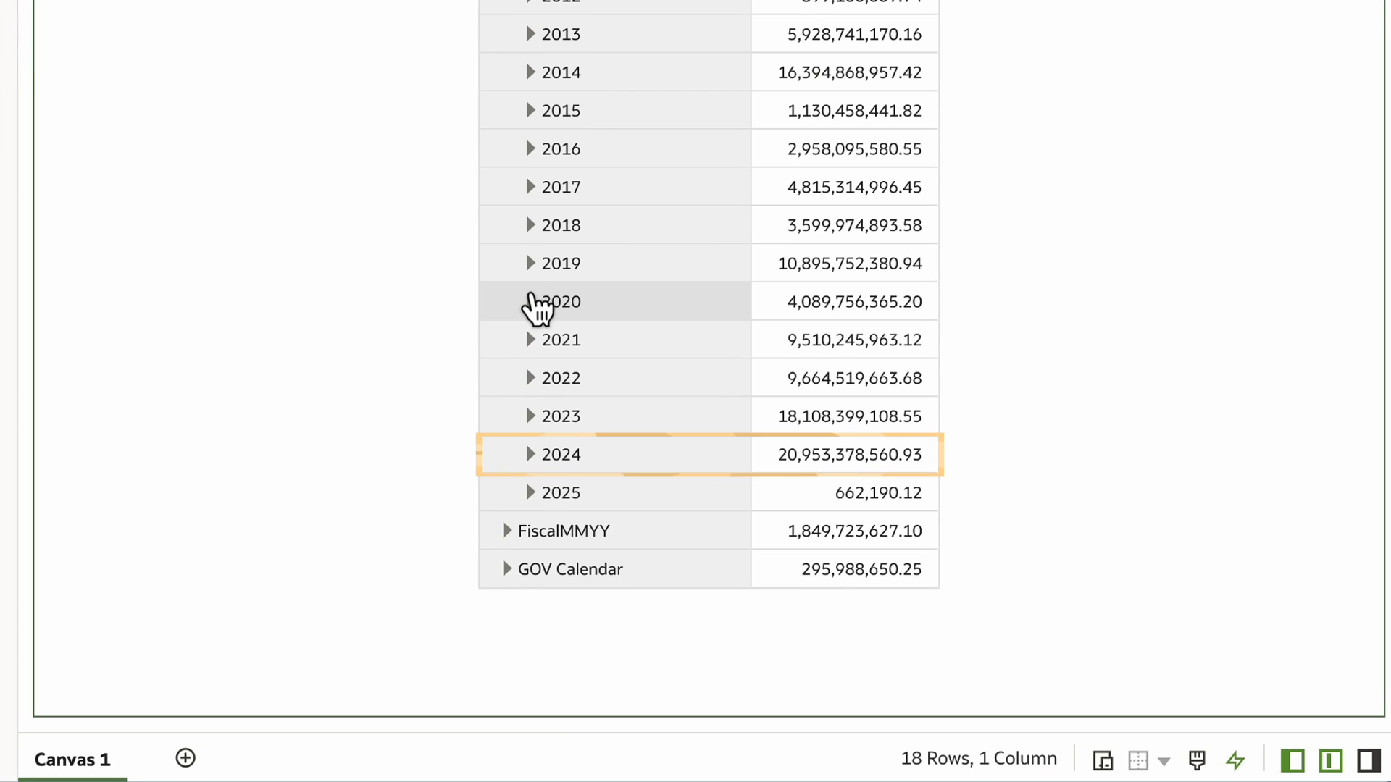
click(529, 454)
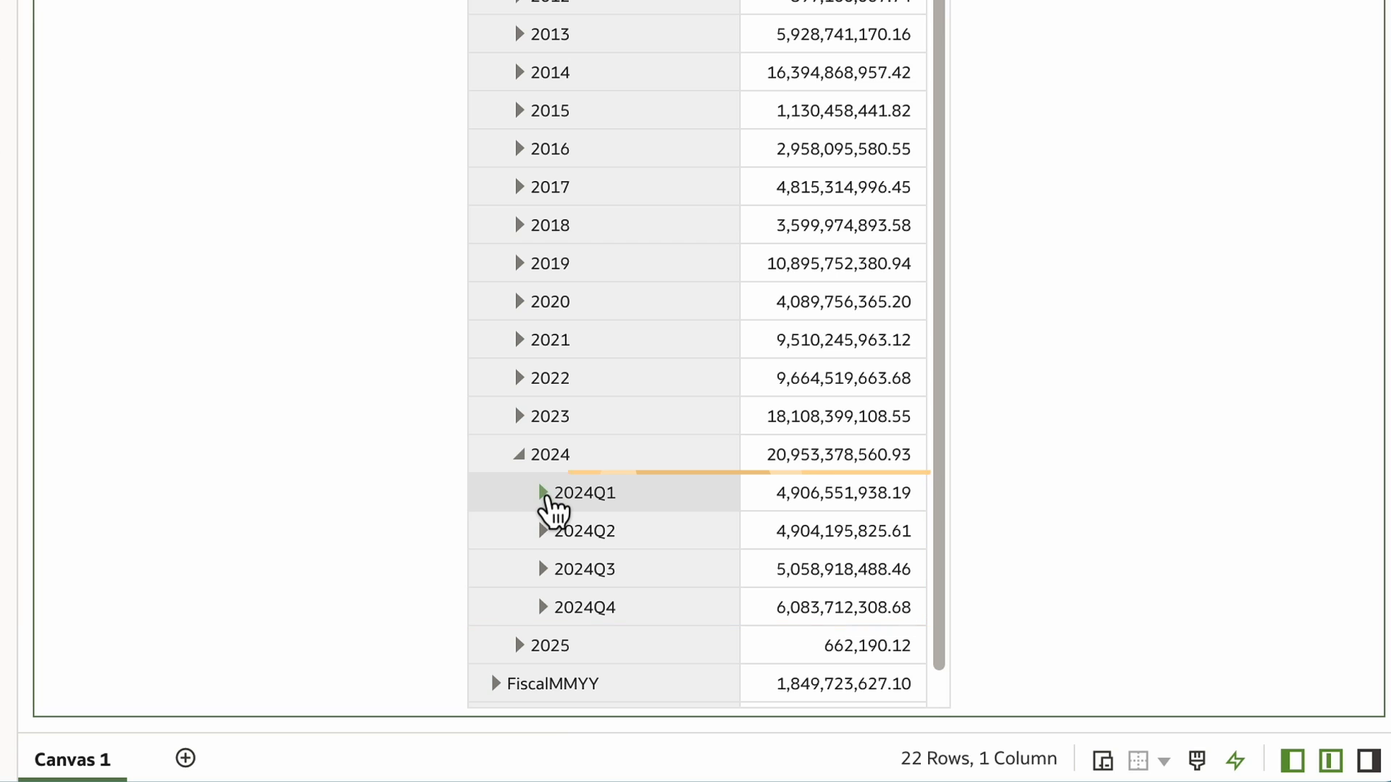
click(542, 493)
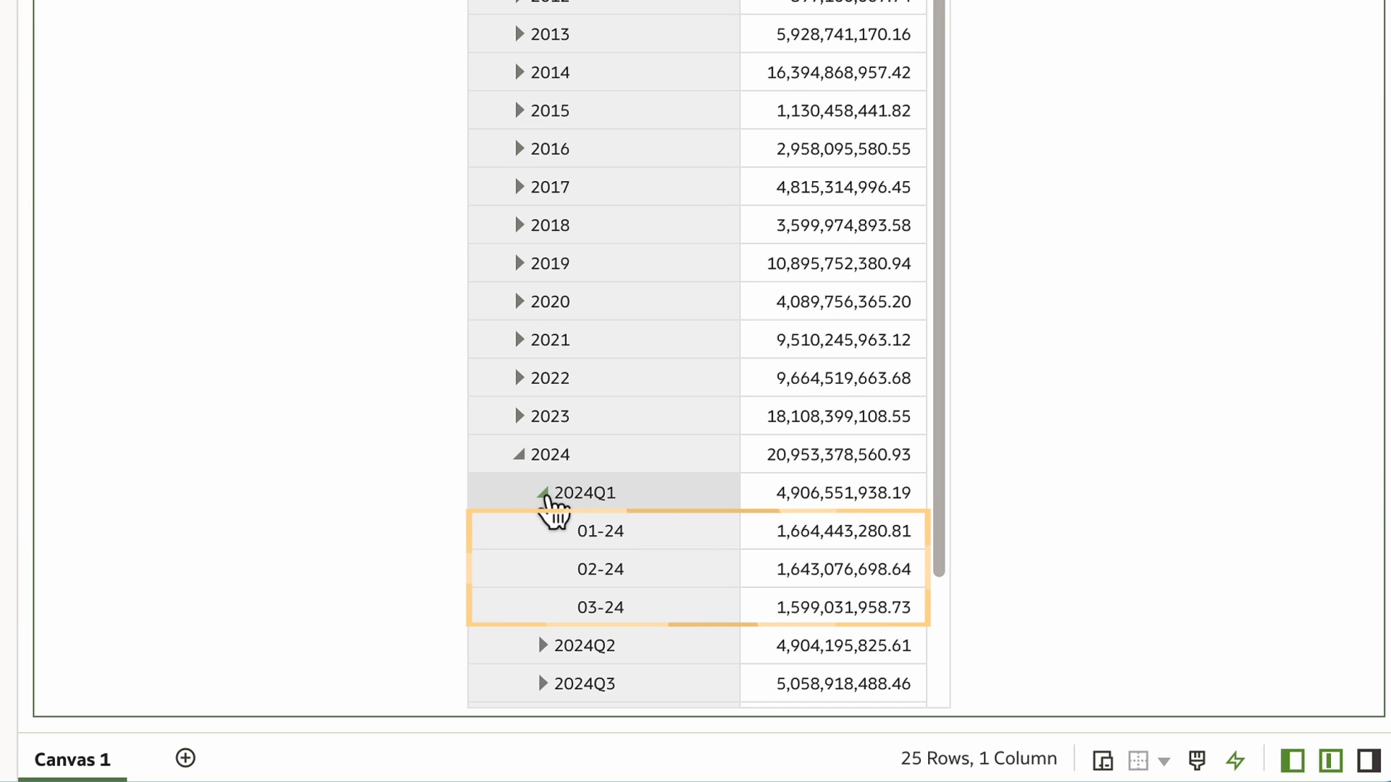